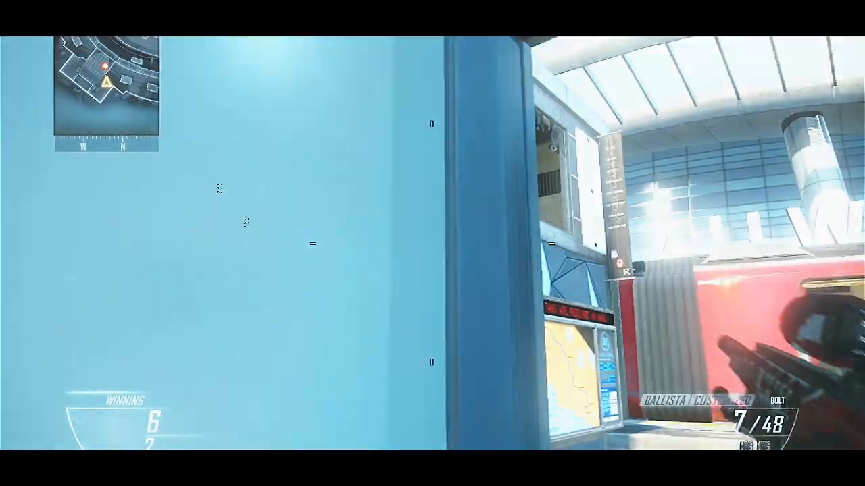
{"action": "left_click", "coordinate": [433, 243]}
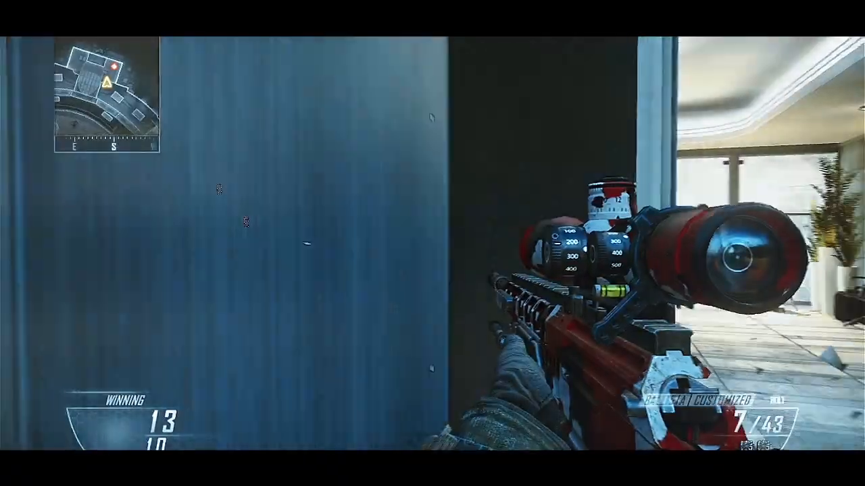
{"action": "left_click", "coordinate": [433, 243]}
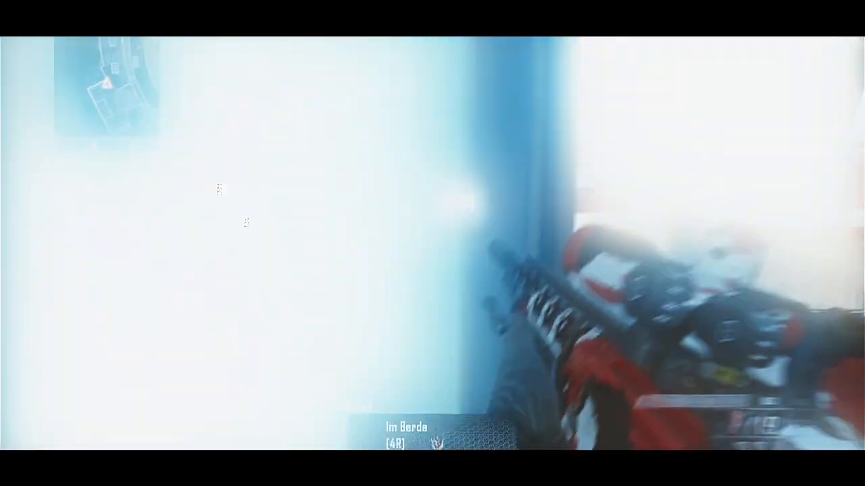
{"action": "left_click", "coordinate": [432, 243]}
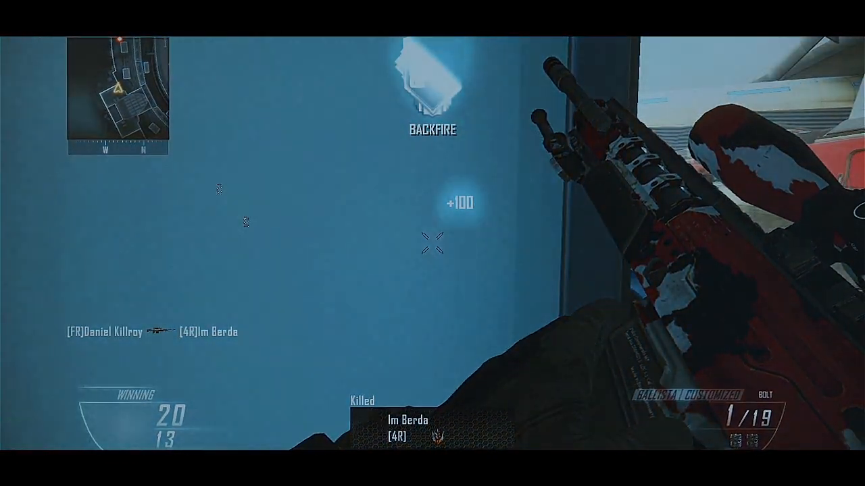